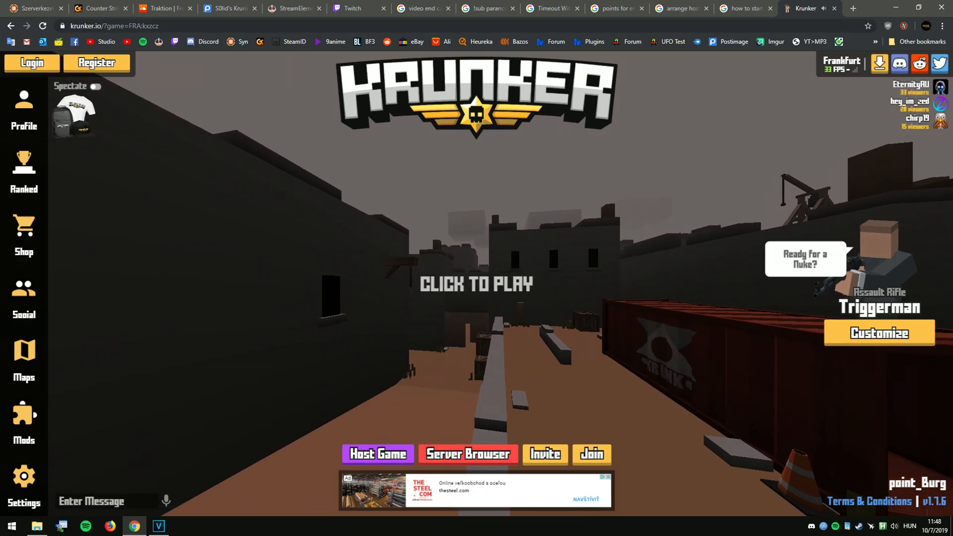
Step: Inspect the ?game= page source in Chrome DevTools to find the loaded mod's download link
key(F12)
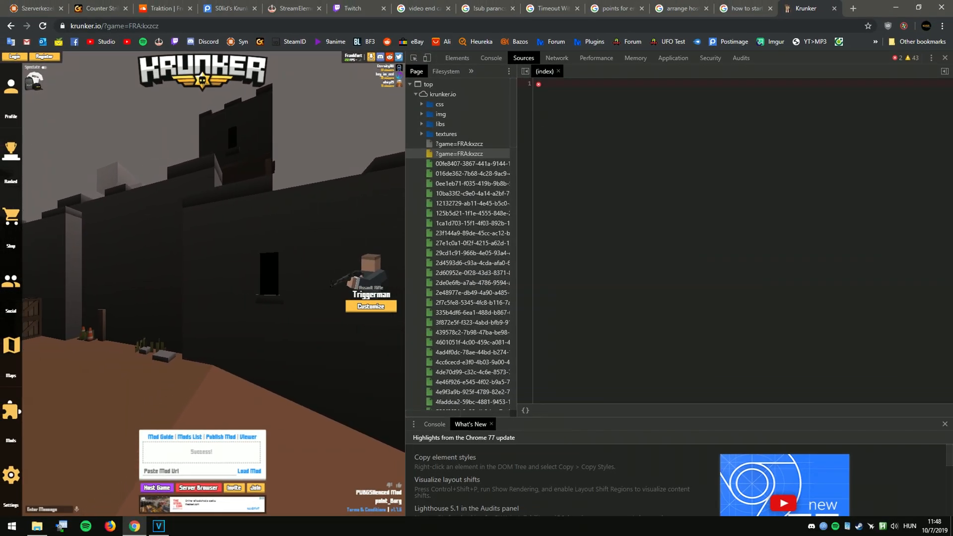
click(460, 153)
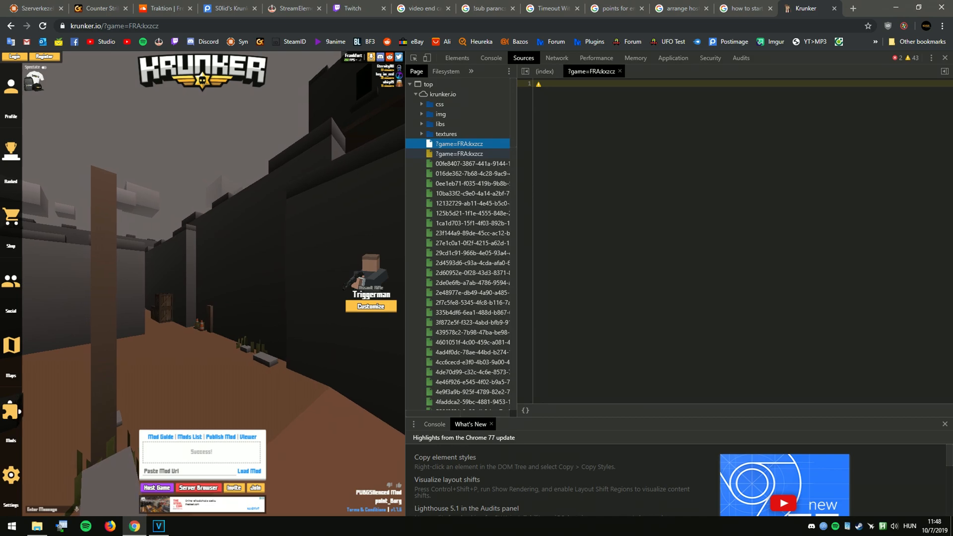
click(459, 153)
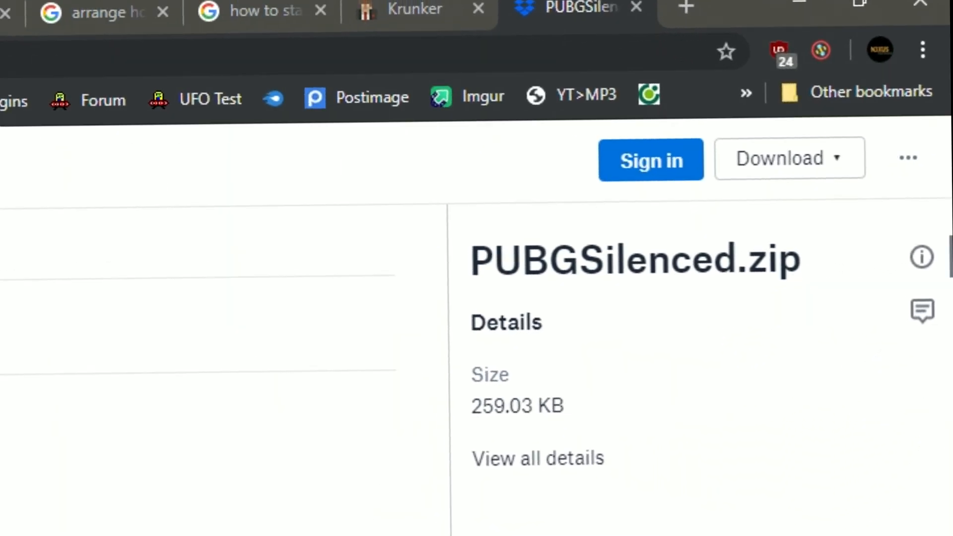
Step: Direct-download PUBGSilenced.zip from Dropbox and return to the Krunker page
click(887, 67)
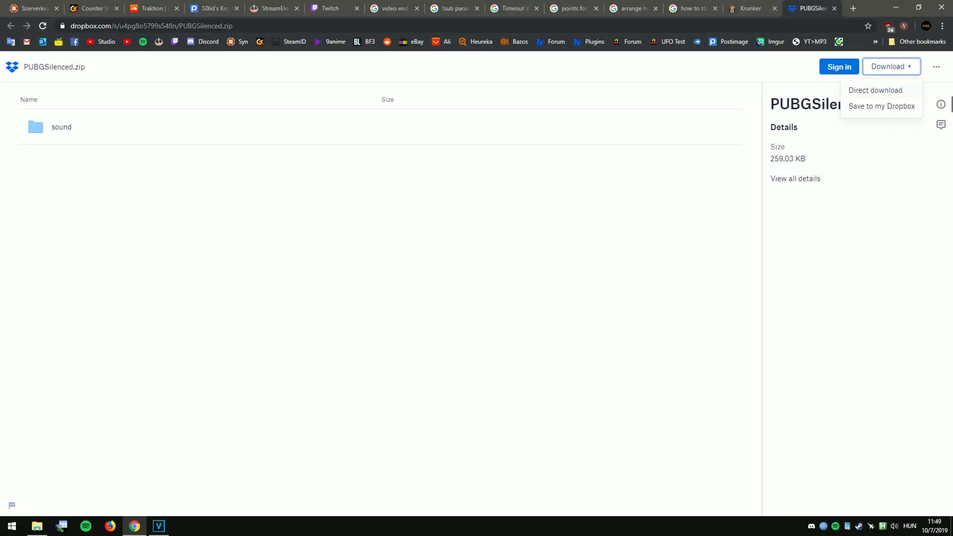
click(876, 90)
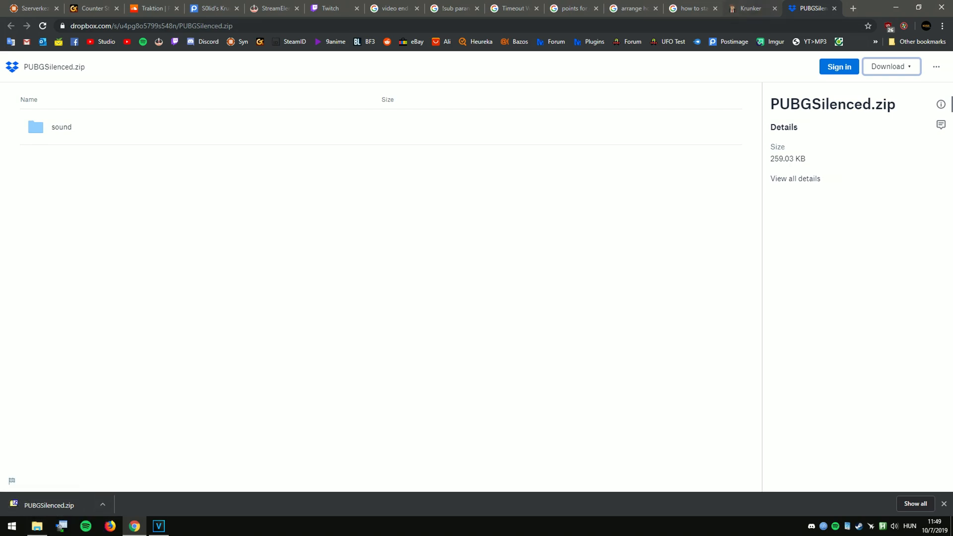
click(751, 8)
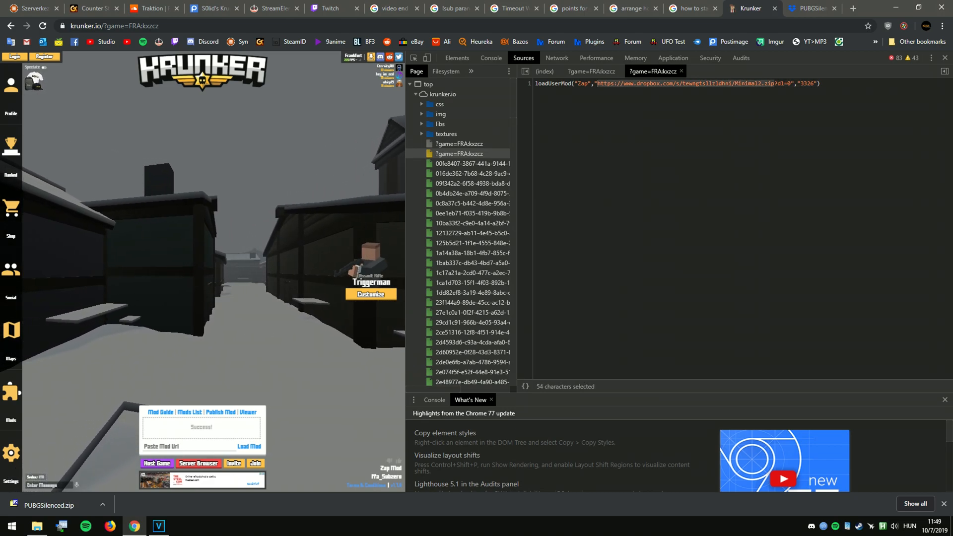
Step: Direct-download the Zap mod's Minimal2.zip from its Dropbox page
click(811, 8)
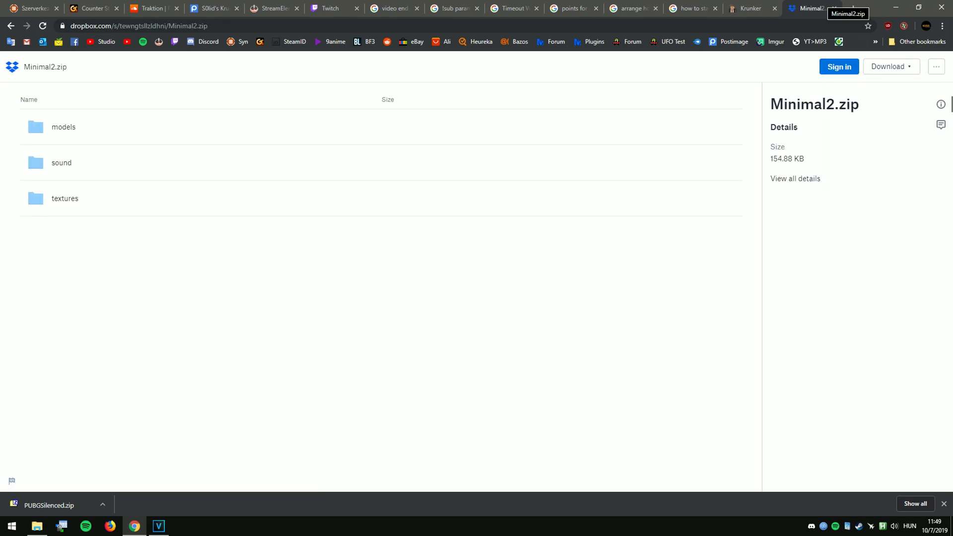
click(891, 66)
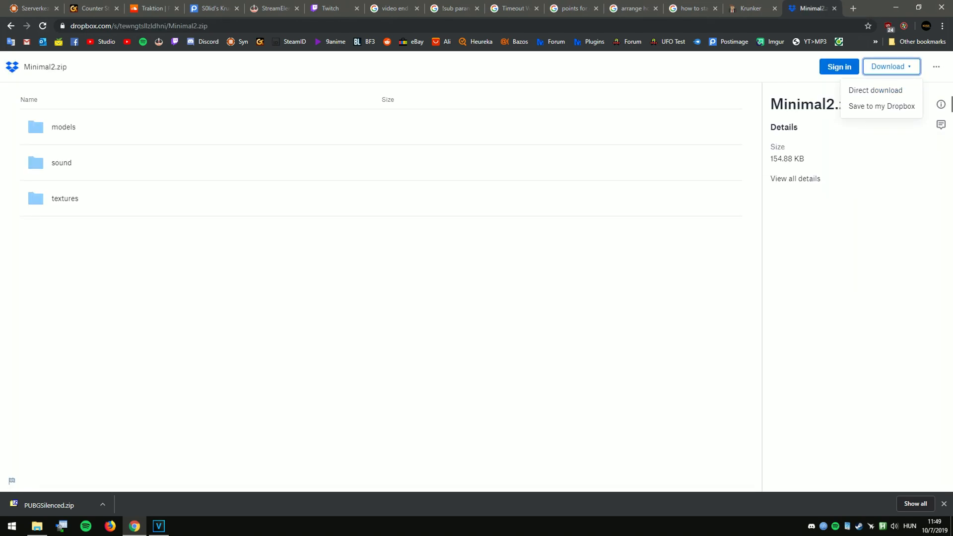
click(874, 91)
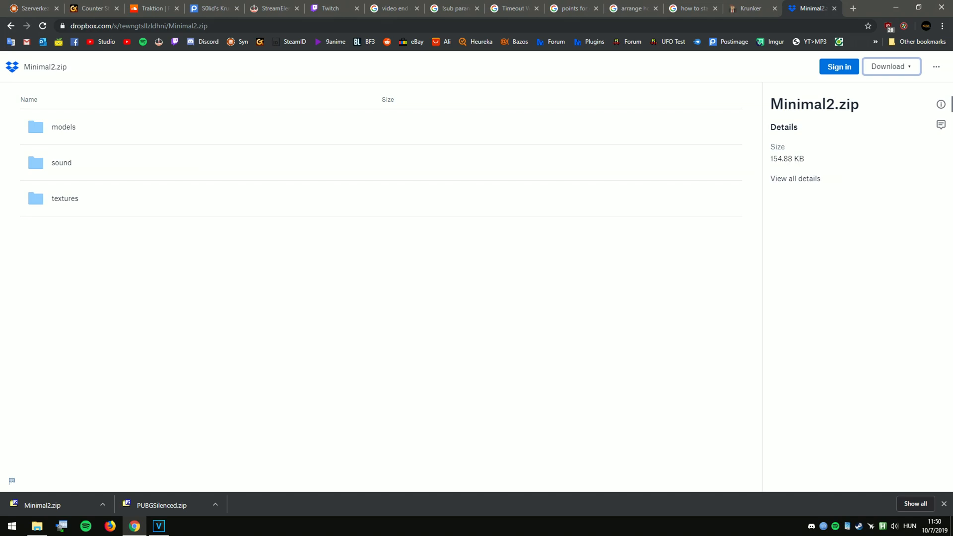
Step: View Minimal2.zip's models, sound and textures folders from the Downloads folder
click(36, 526)
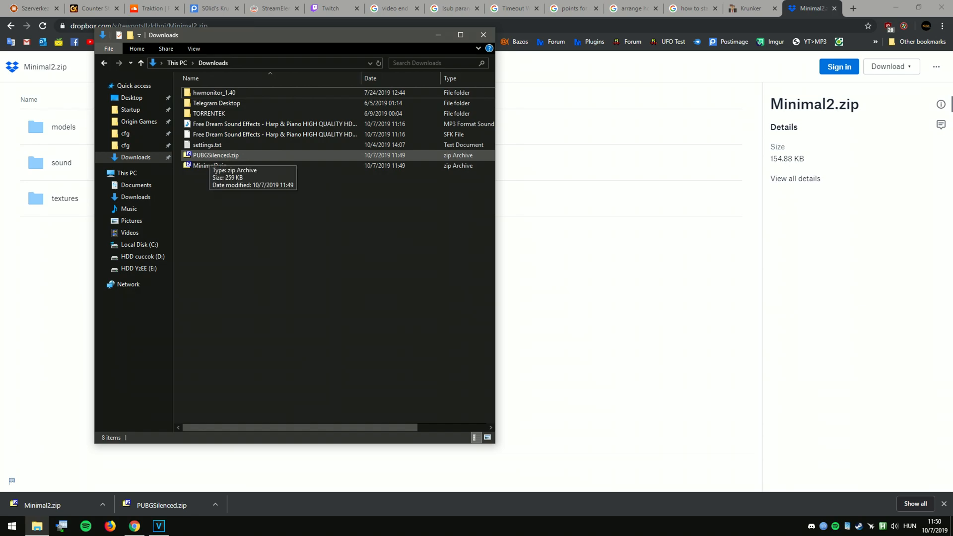
click(215, 155)
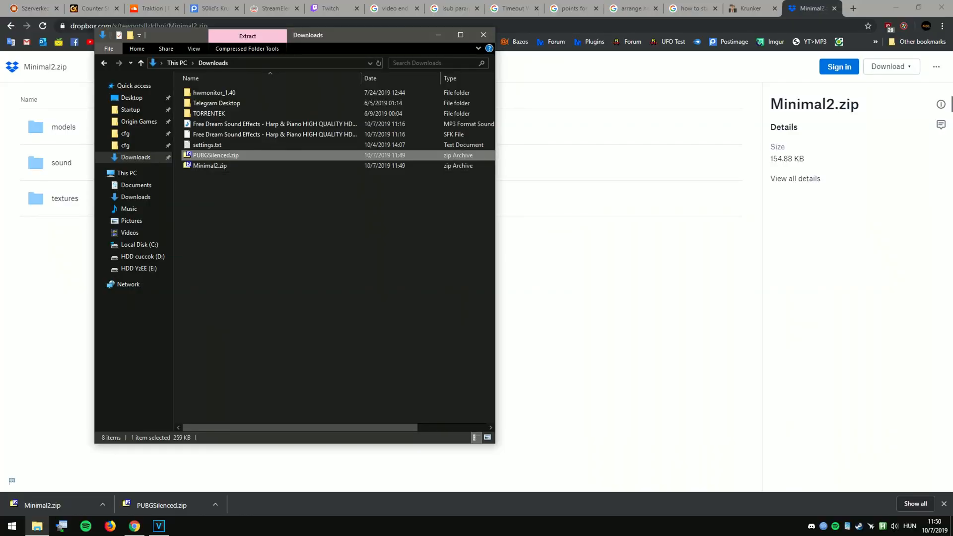
click(209, 166)
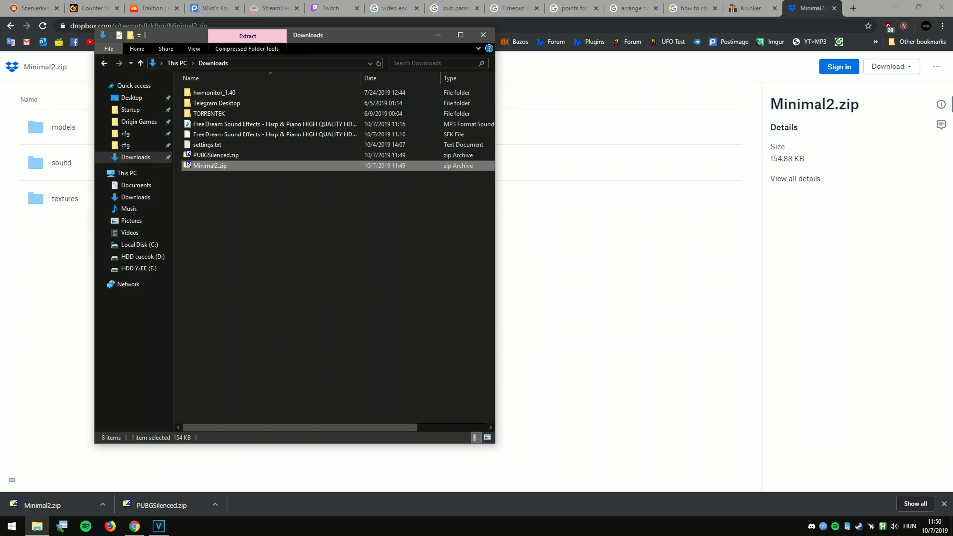
double_click(209, 166)
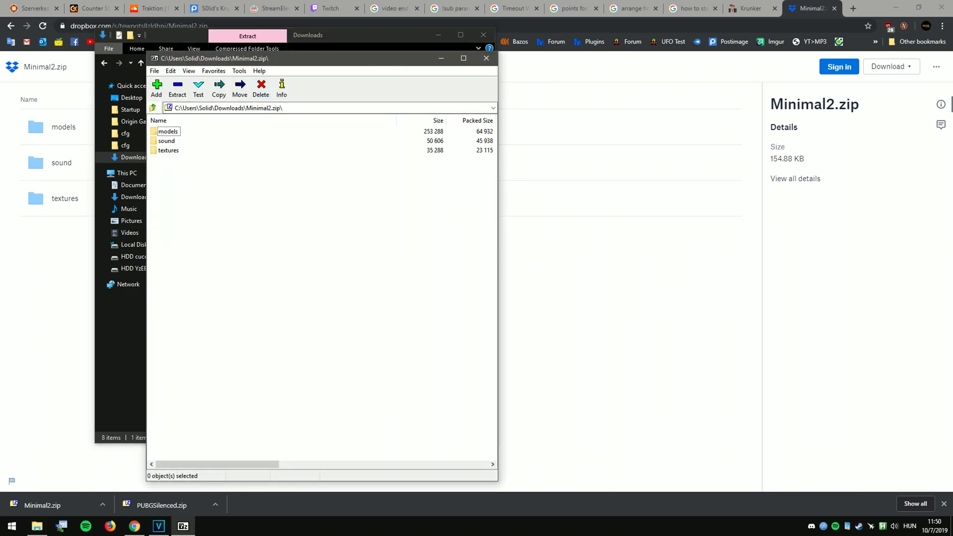
Step: Copy PUBGSilenced.zip's sound folder over the sound folder inside Minimal2.zip
drag(319, 58, 285, 55)
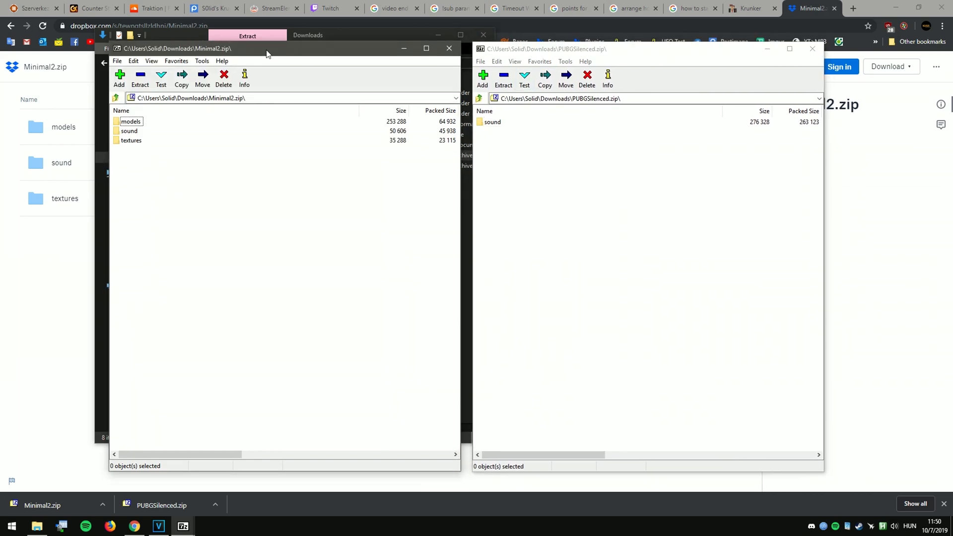
click(492, 121)
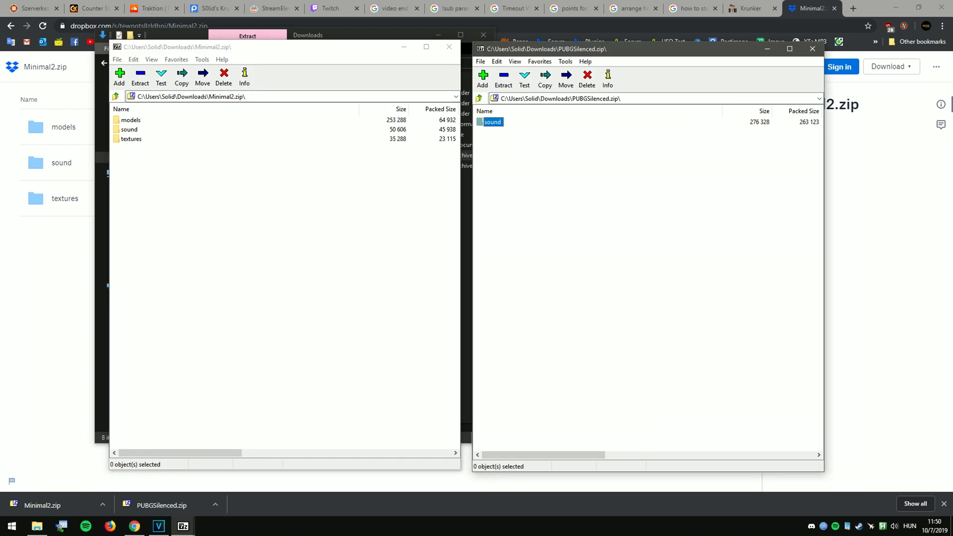
click(493, 122)
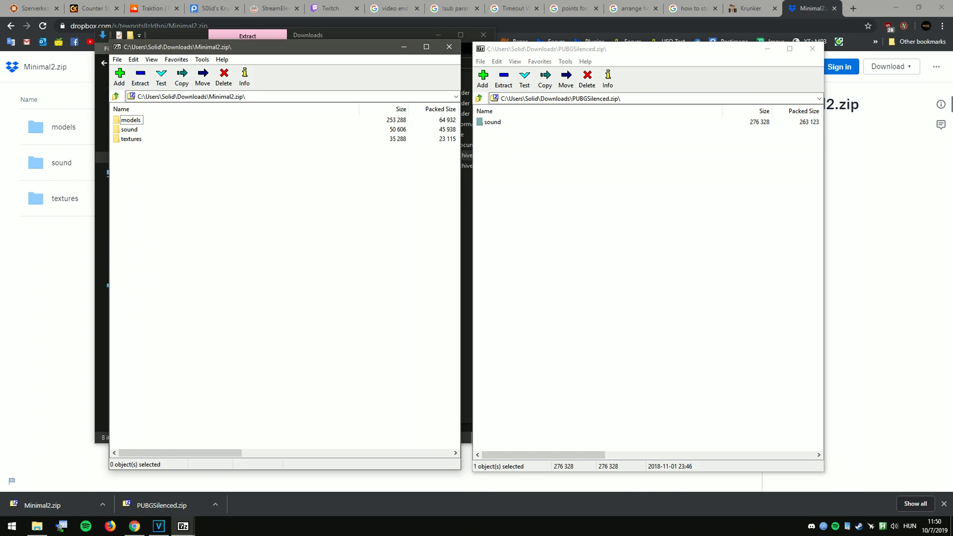
click(129, 129)
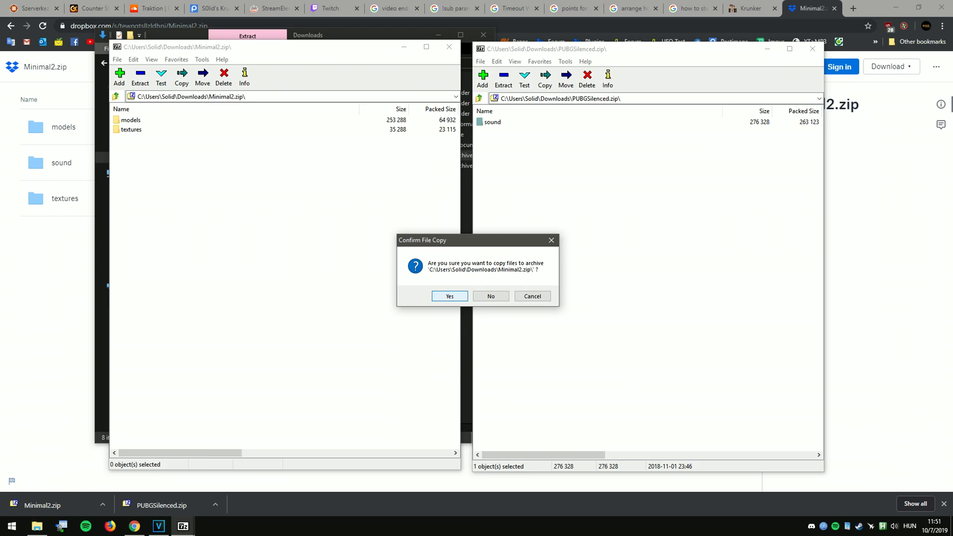
click(449, 295)
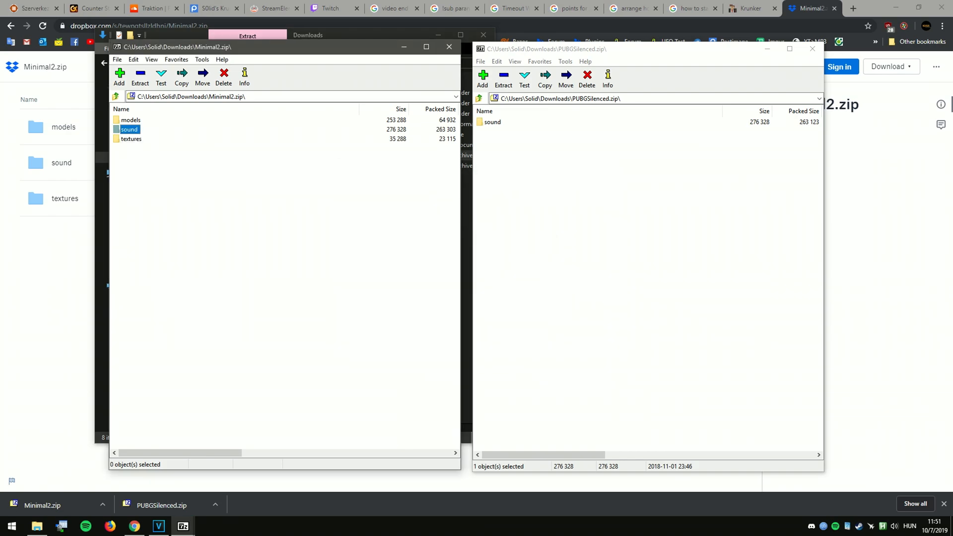
Step: Delete the assault rifle sound weapon_2.mp3 from Minimal2.zip's sound folder
double_click(129, 129)
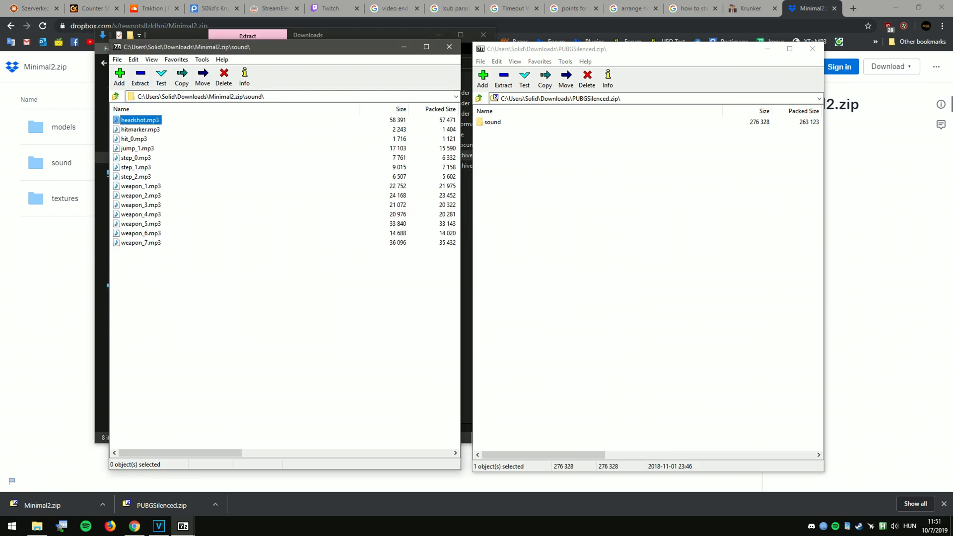
click(136, 166)
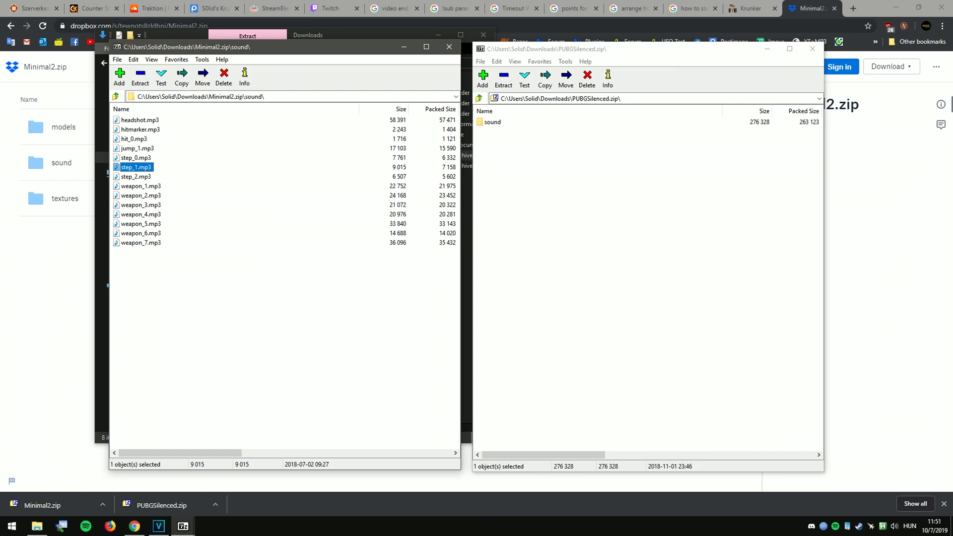
click(141, 196)
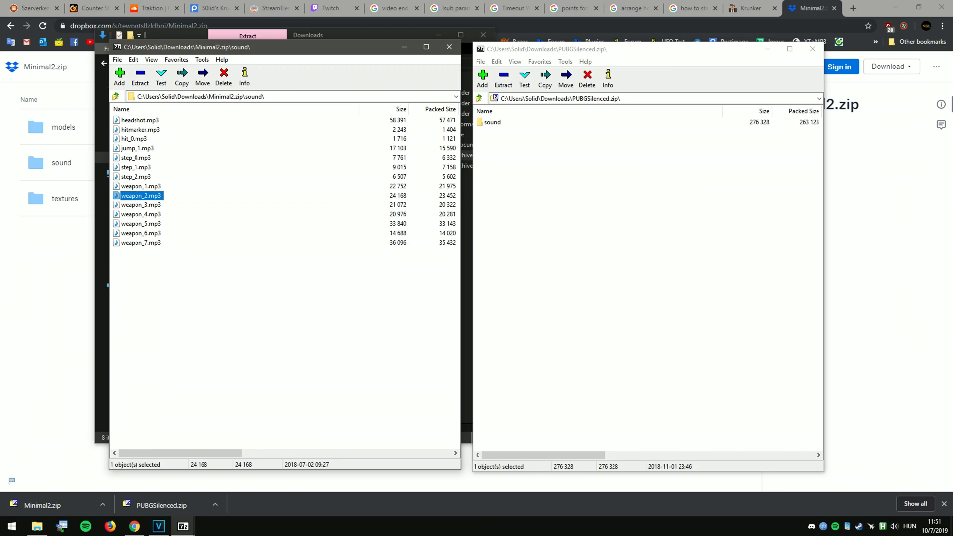
click(223, 77)
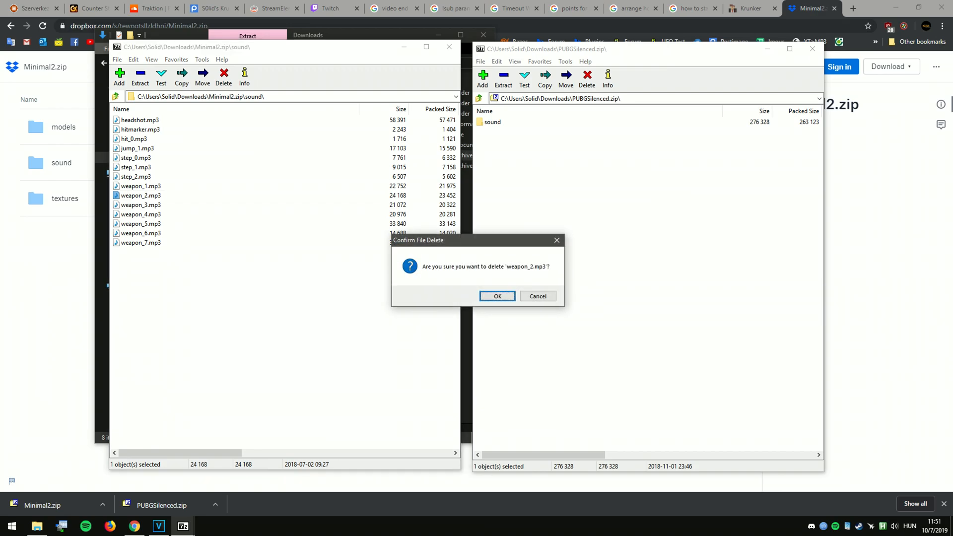
click(496, 296)
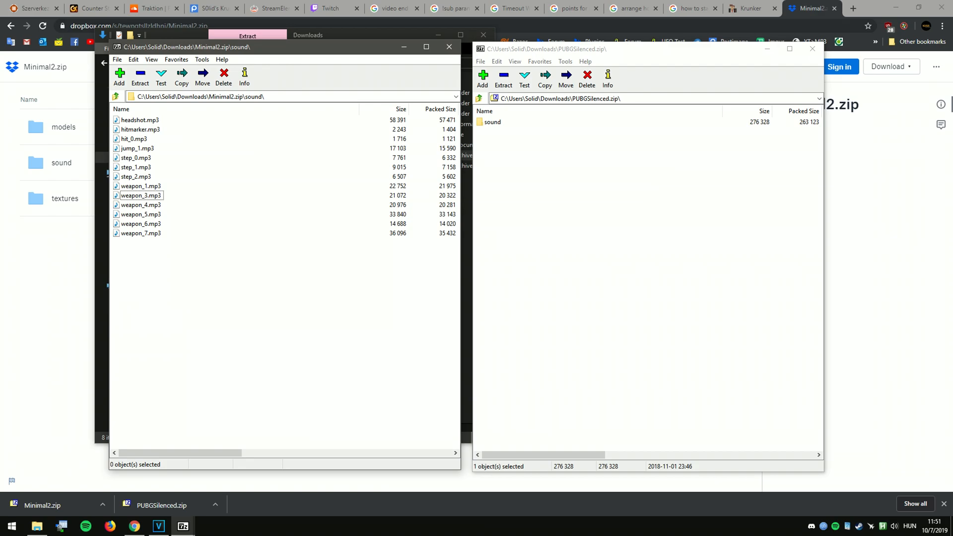
Step: Check the remaining sound files against the weapon file names list, then return to the browser
click(140, 214)
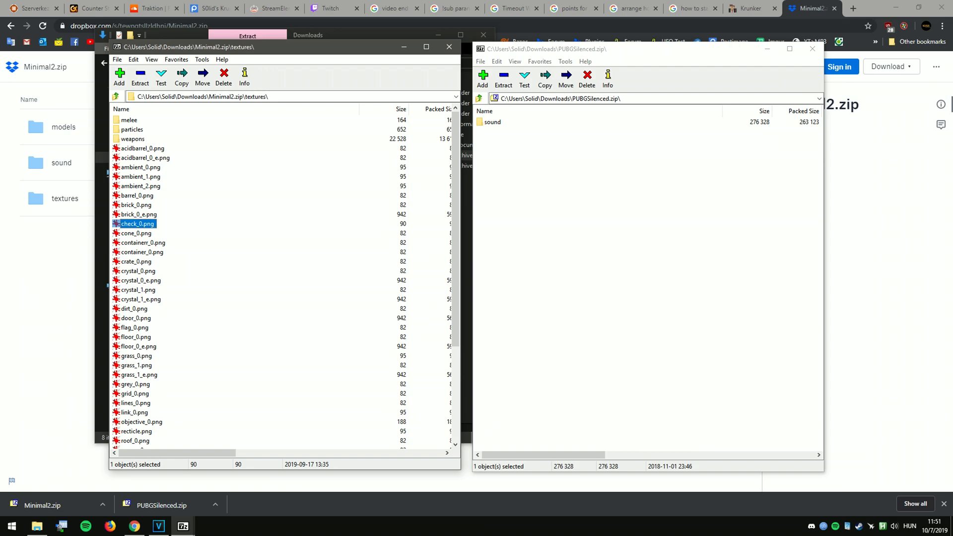
click(115, 96)
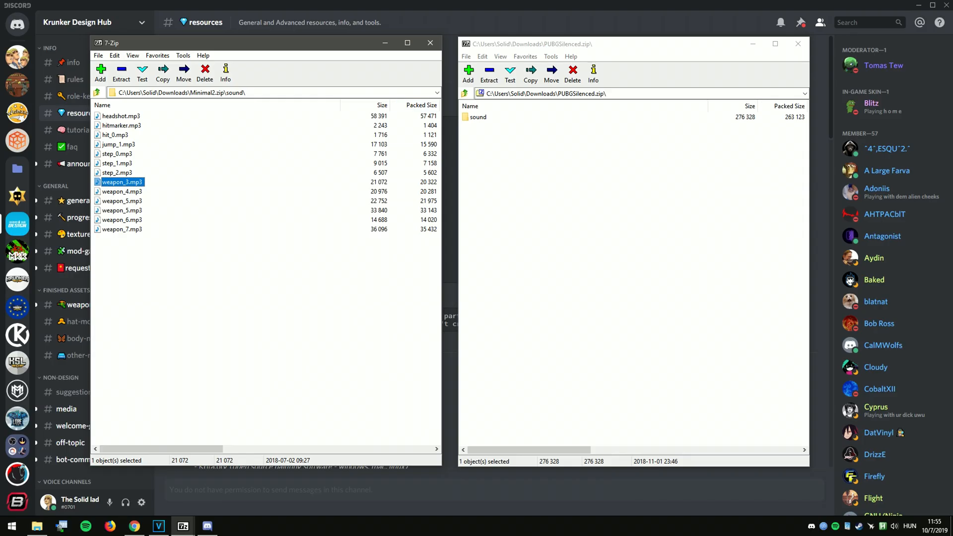
click(97, 92)
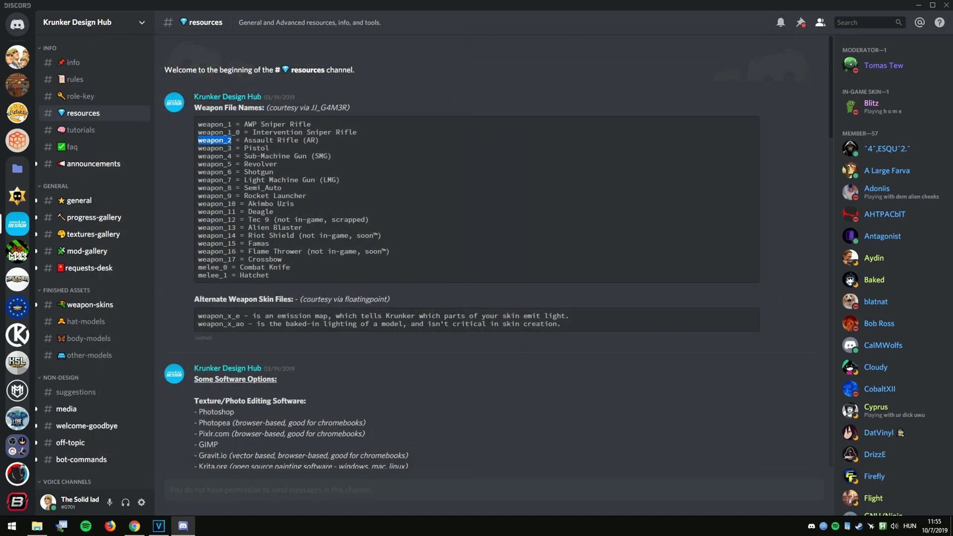
click(134, 526)
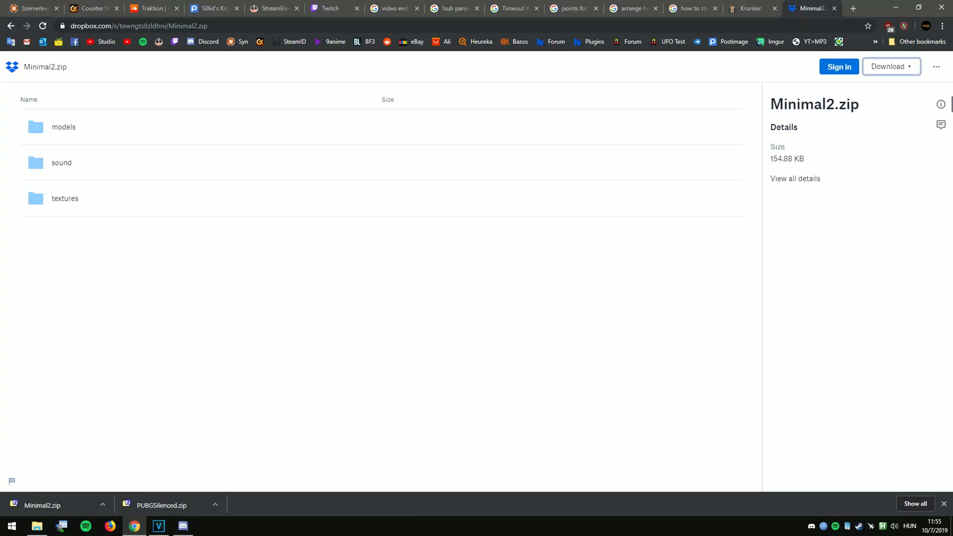
Step: Load the edited zip from Downloads through Krunker's Mods panel and join the Sandstorm Free for All match
click(751, 8)
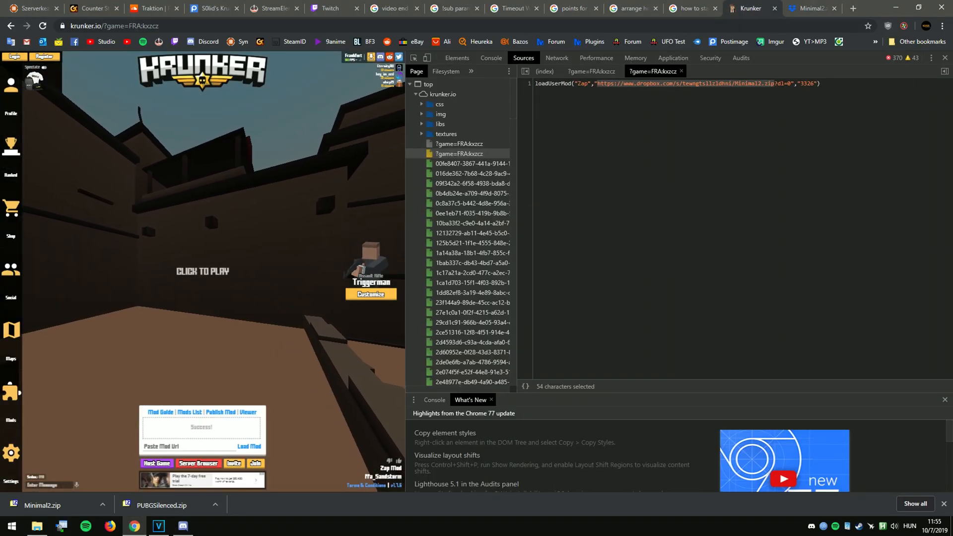
click(943, 58)
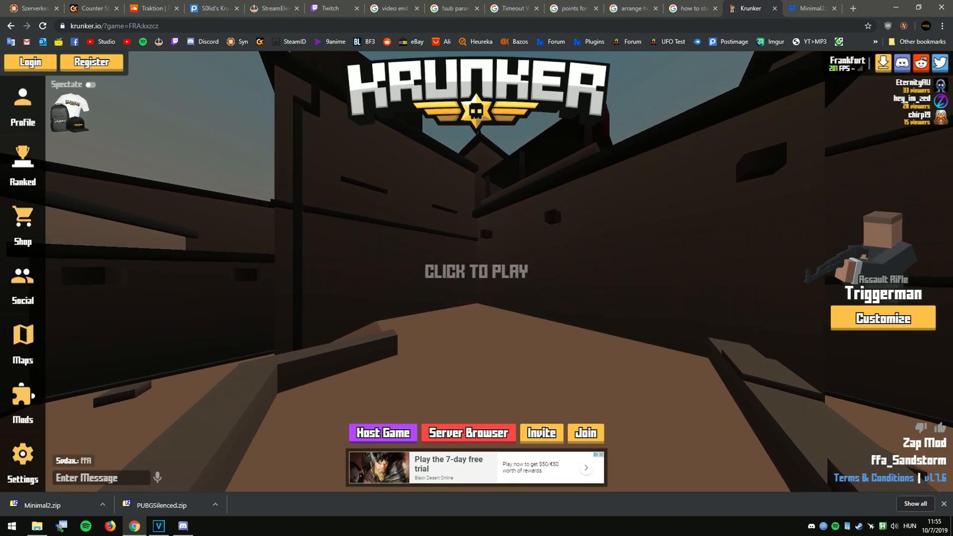
click(23, 401)
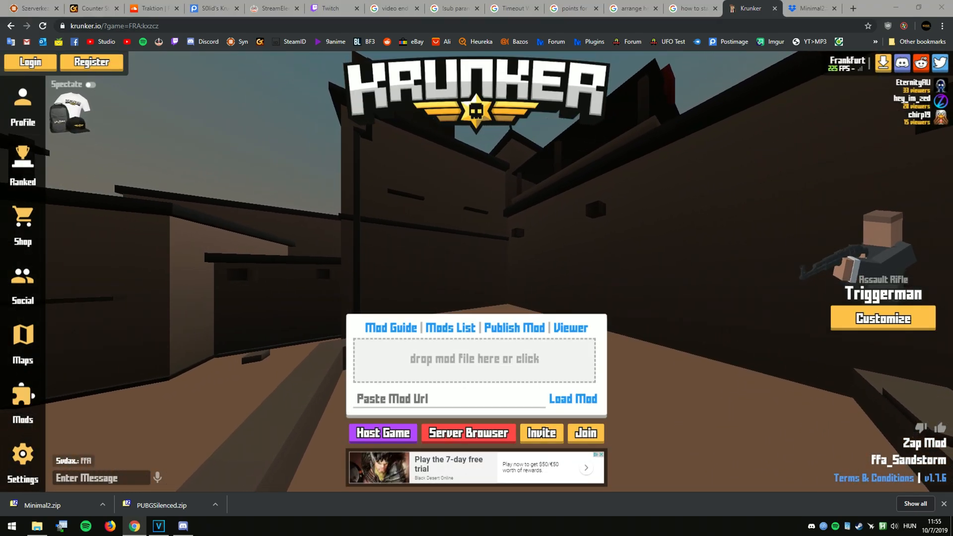
click(472, 358)
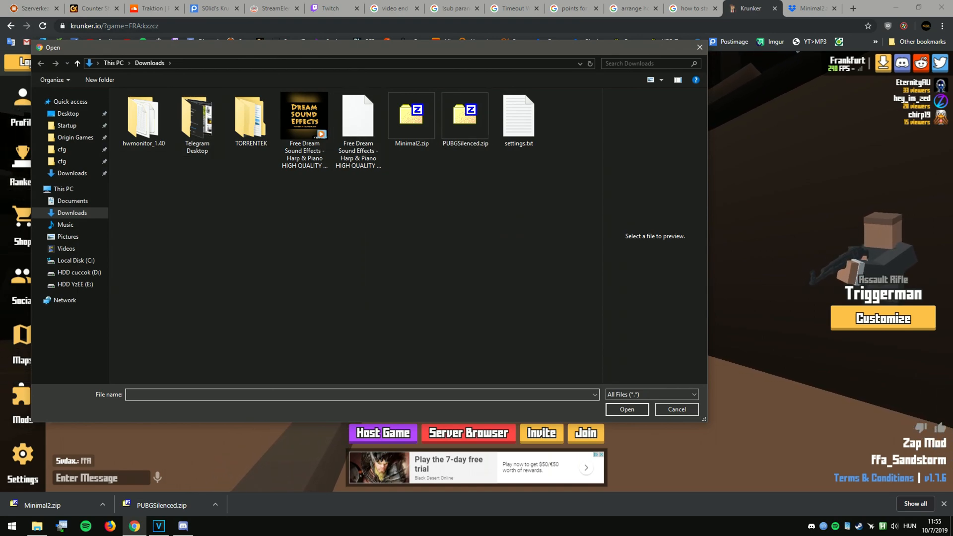
click(465, 115)
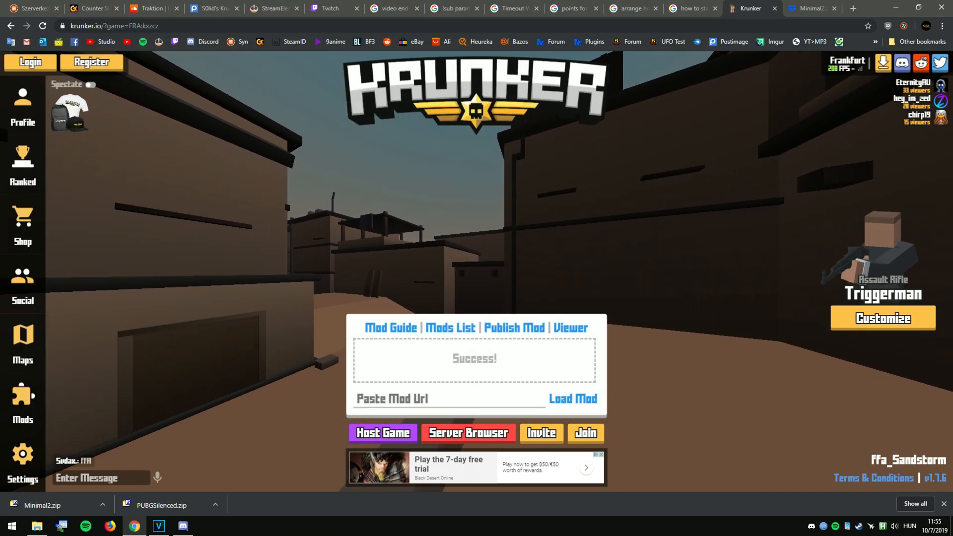
click(585, 433)
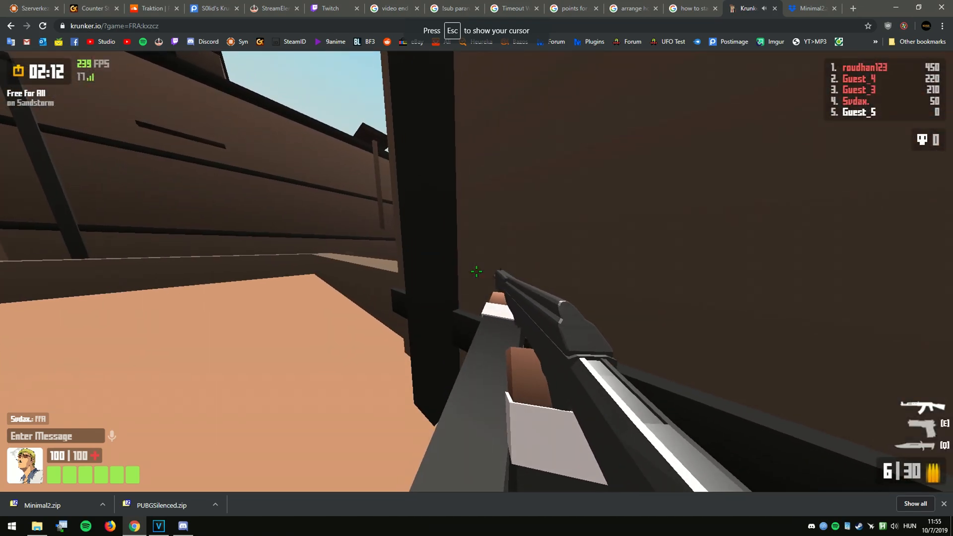
Step: Switch from the Krunker match to Discord's #krunker channel on The lads server
click(183, 526)
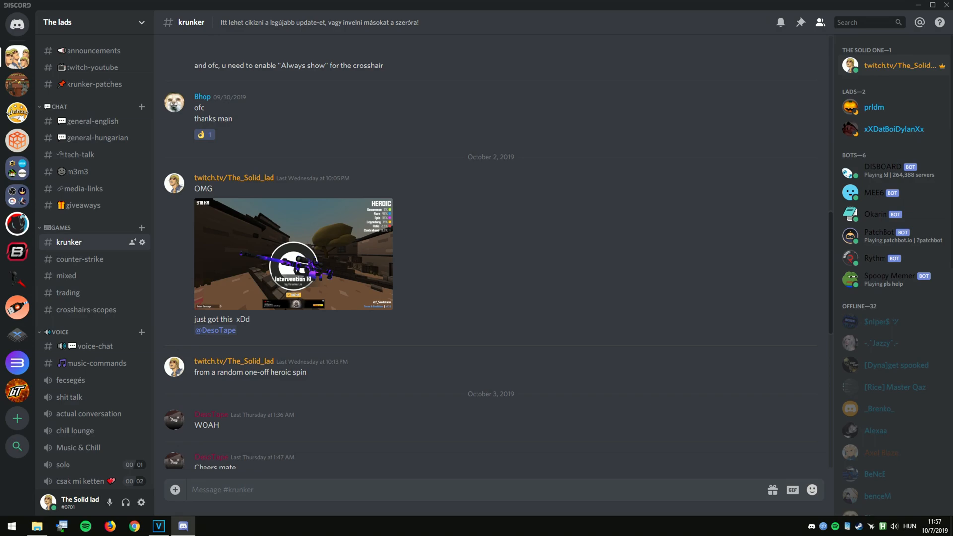
Step: Browse #general-english, #media-links and #trading, ending on #krunker-patches with the 1.7.4 notes
click(94, 121)
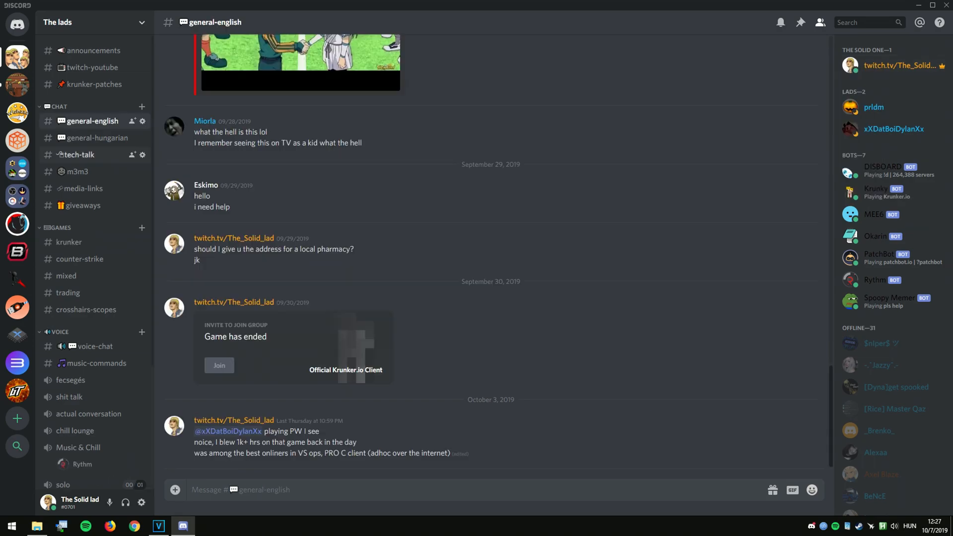
click(84, 189)
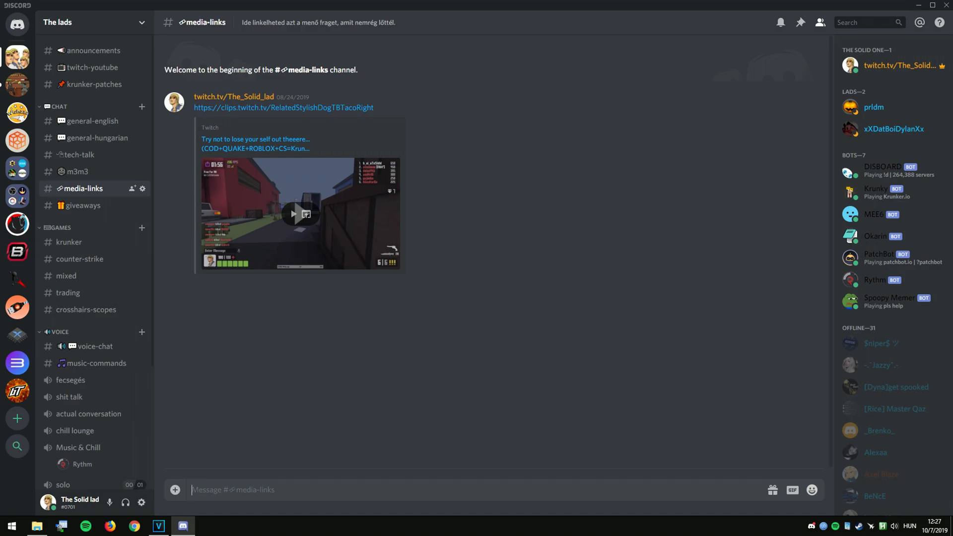
click(67, 292)
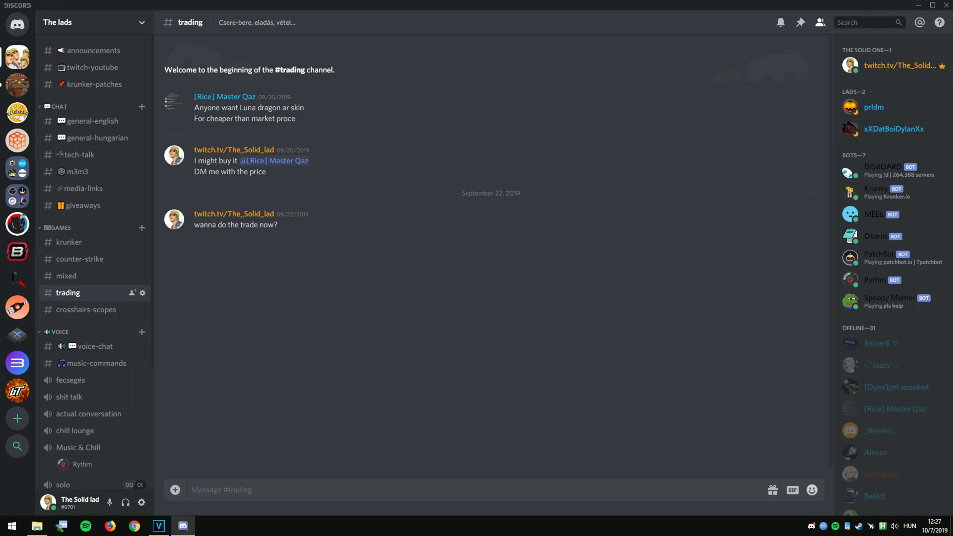
click(94, 84)
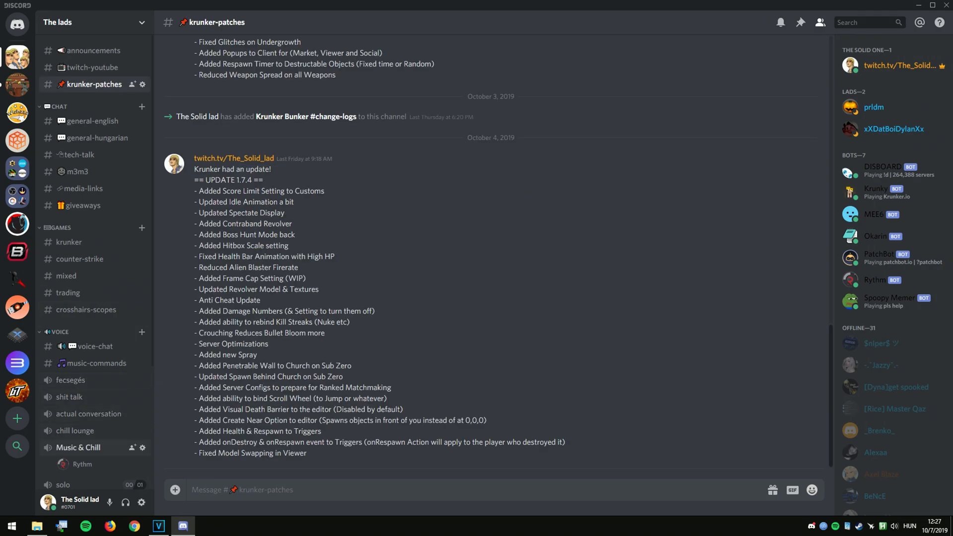